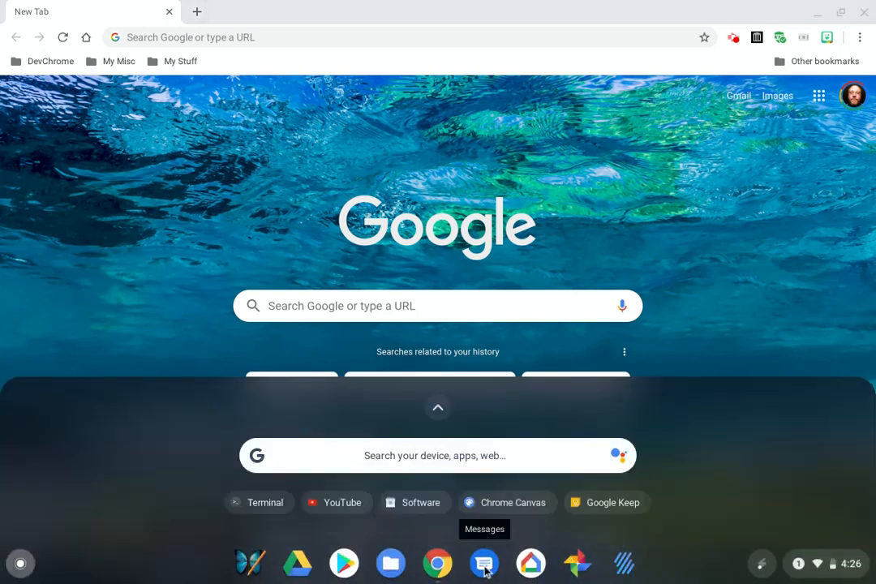
# Step: Launch the Terminal app from the Linux apps folder in the Chrome OS launcher
pyautogui.click(438, 409)
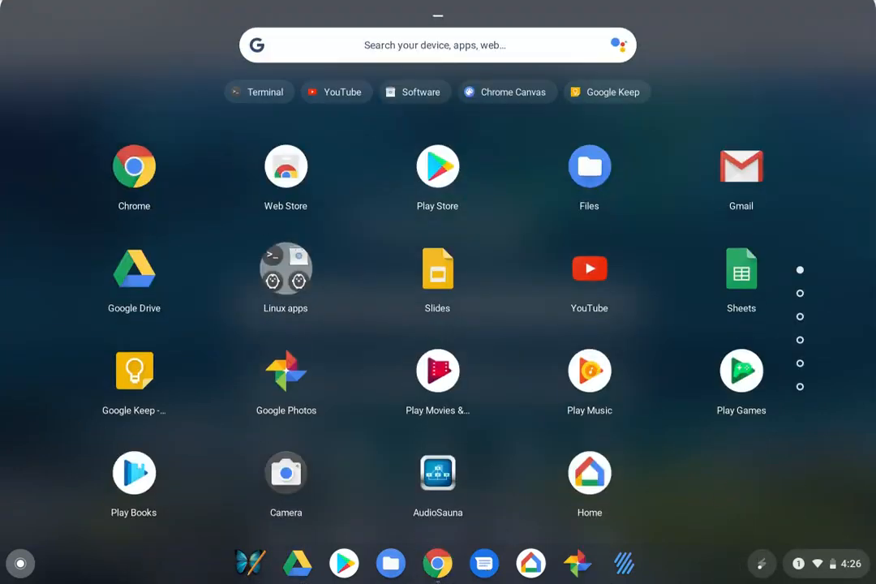
pyautogui.click(285, 267)
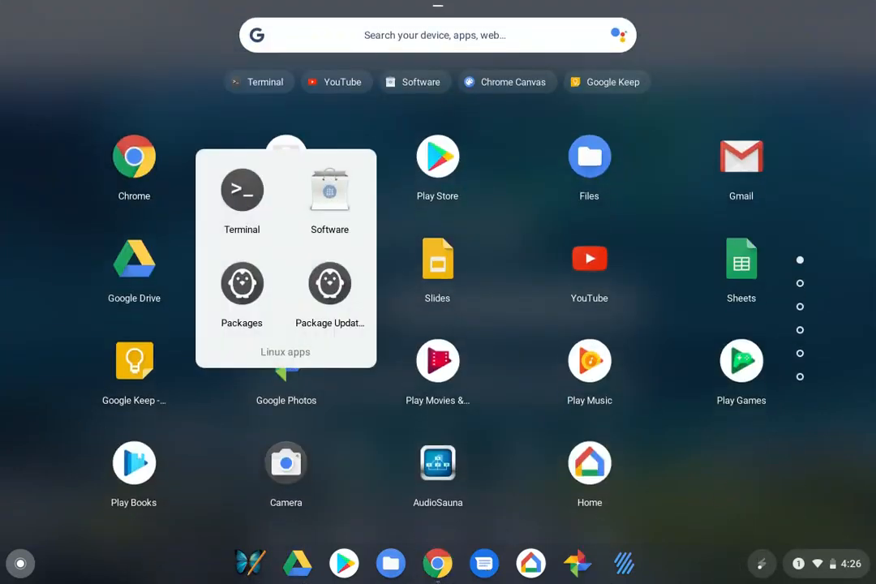
pyautogui.click(241, 189)
pyautogui.write('sudo apt-get i')
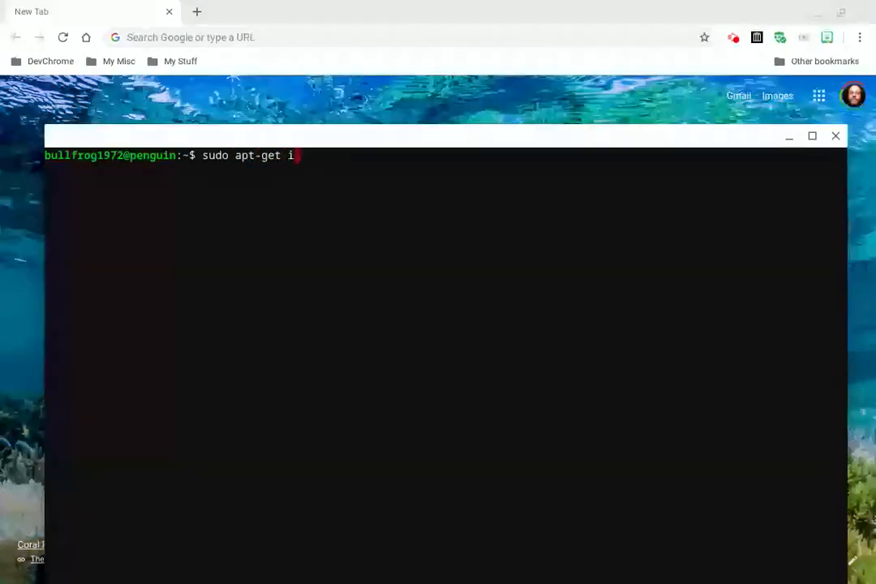
# Step: Run 'sudo apt-get install alsa-utils' to install alsa-utils with kmod and libfftw3-single3
pyautogui.write('nstall alsa')
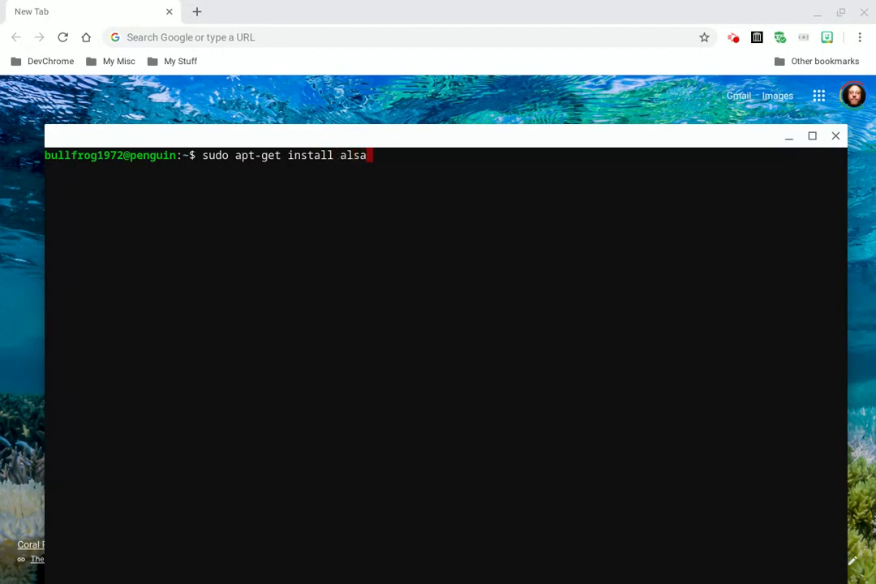
pyautogui.write('-utils')
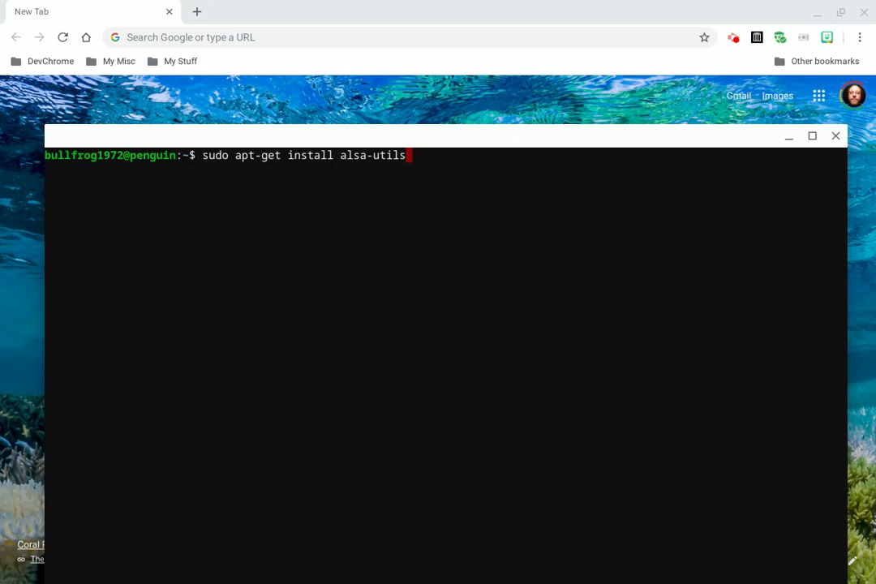
pyautogui.press('Return')
pyautogui.write('y')
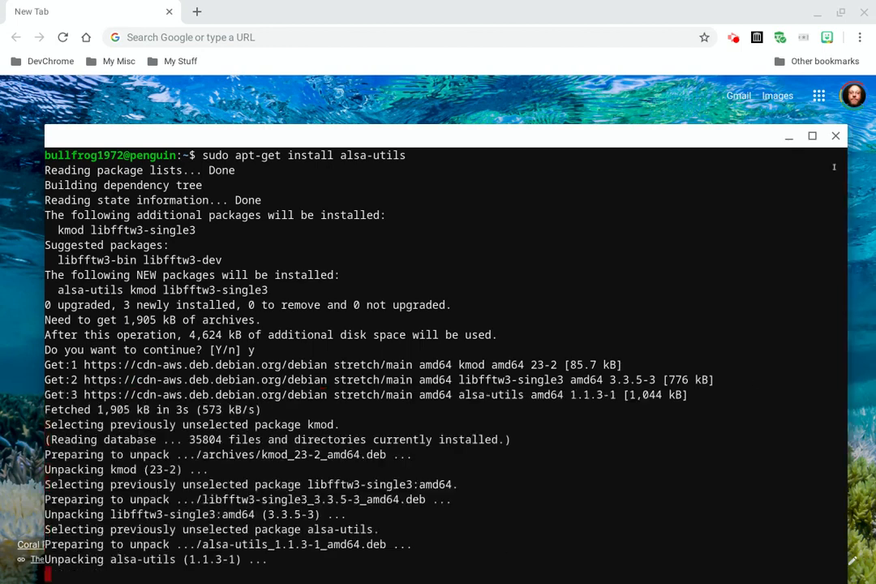
# Step: Maximize the Terminal window while apt-get finishes setting up alsa-utils
pyautogui.click(811, 137)
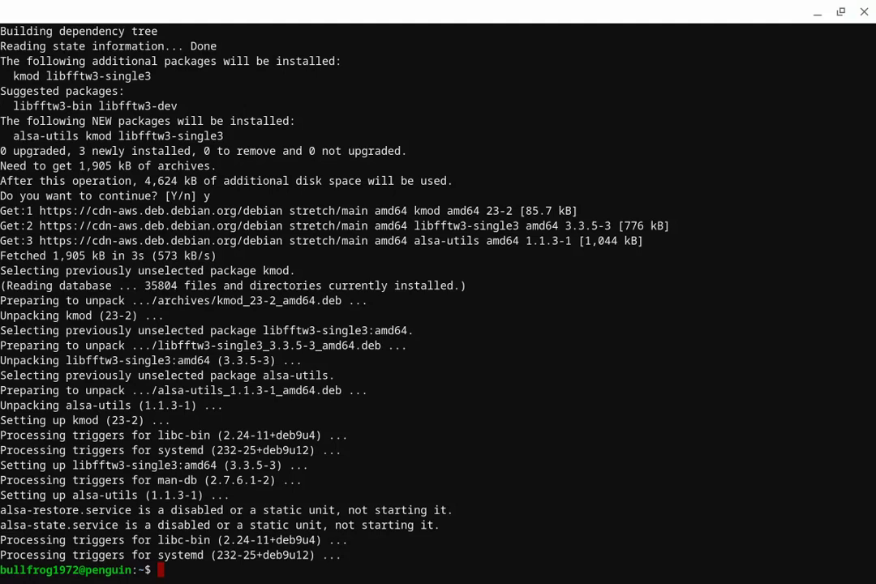
# Step: Run 'alsamixer' to show the PulseAudio card's Master playback control at 100
pyautogui.write('also')
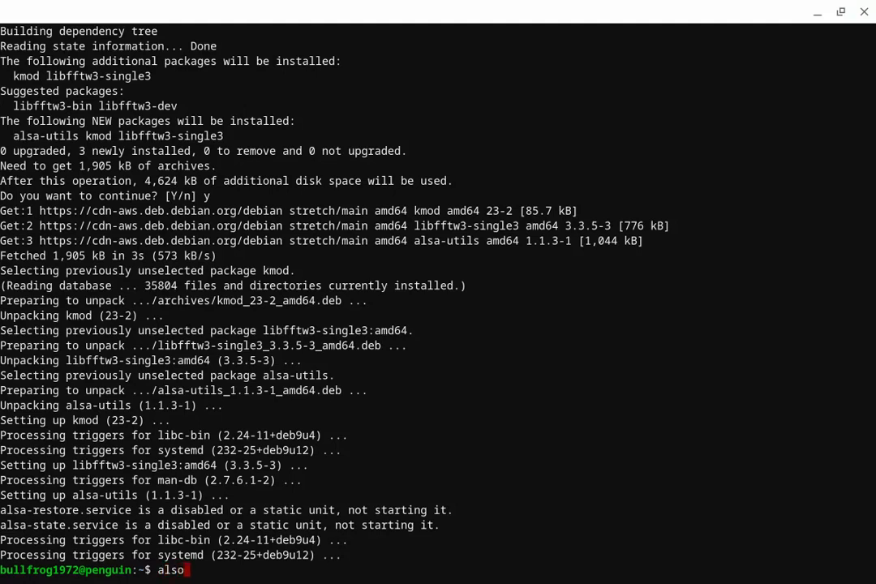
pyautogui.write('mixer')
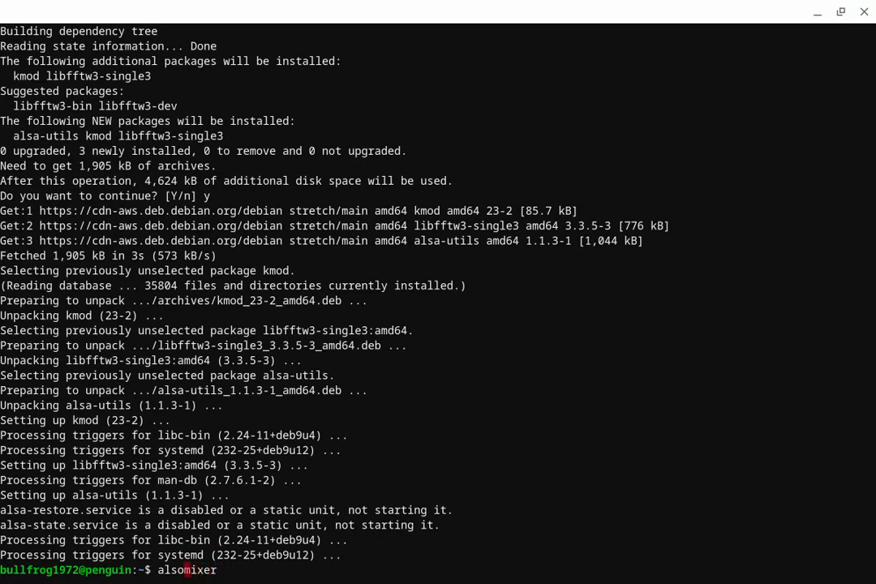
pyautogui.press('Return')
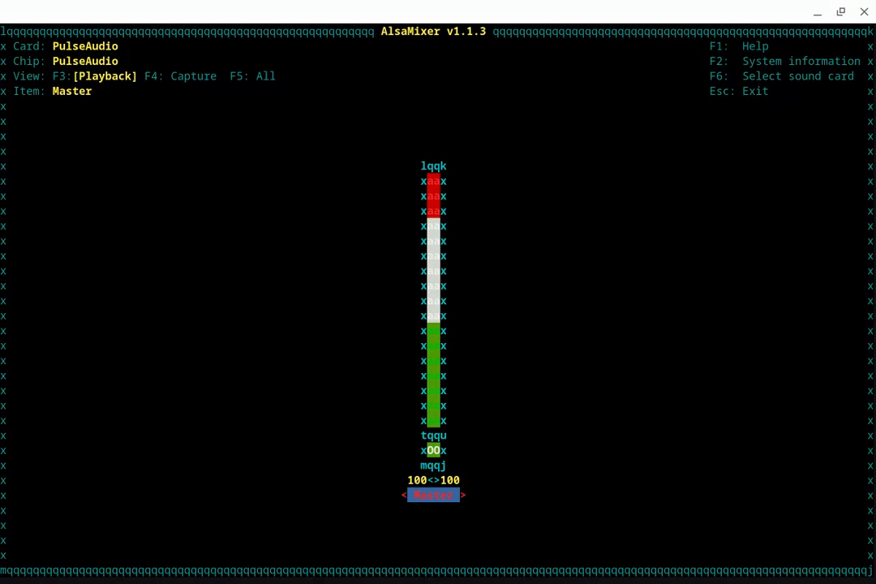
pyautogui.moveTo(817, 13)
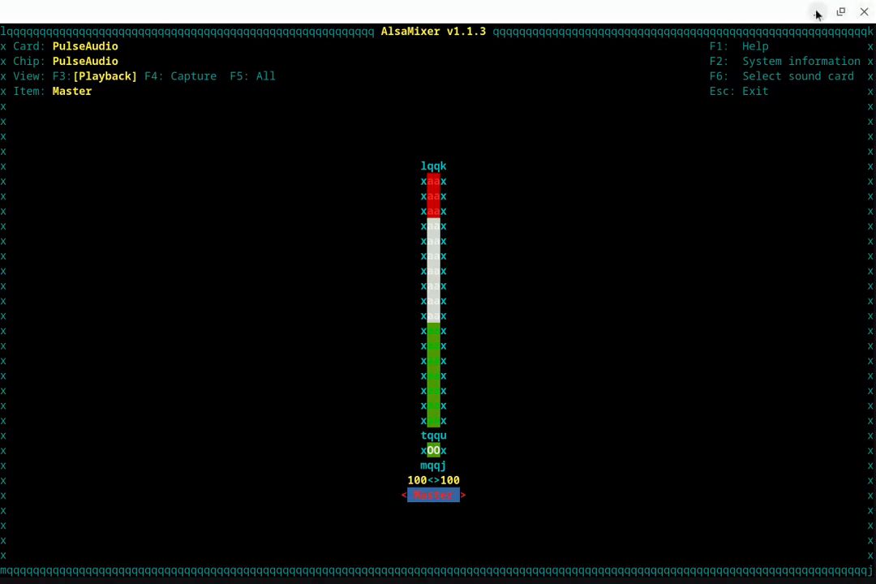
# Step: Restore the AlsaMixer terminal to a smaller windowed size, Master still at 100
pyautogui.click(841, 11)
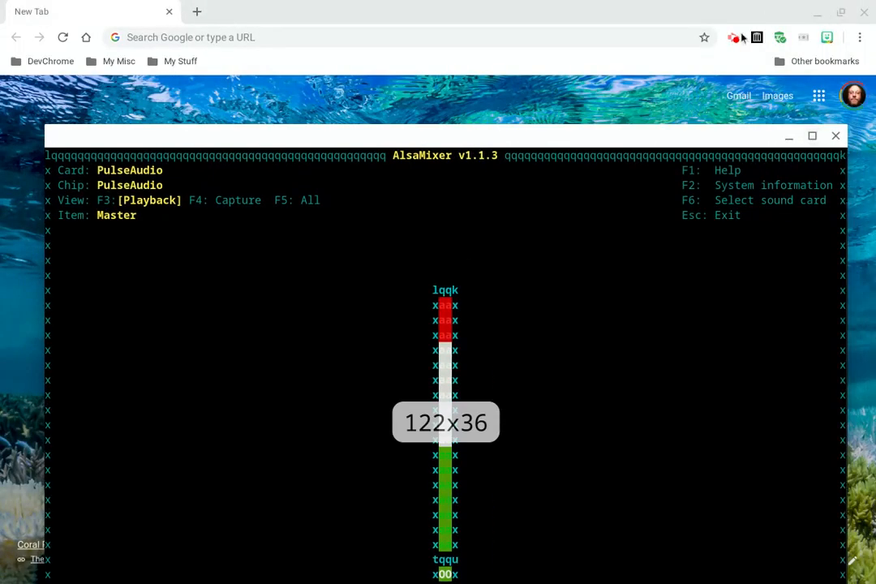